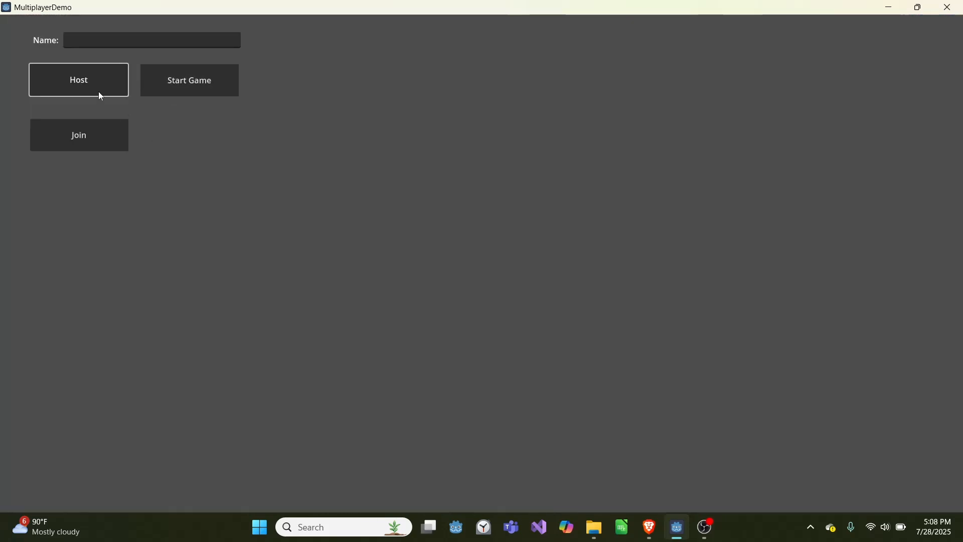
{"action": "mouse_move", "coordinate": [227, 146]}
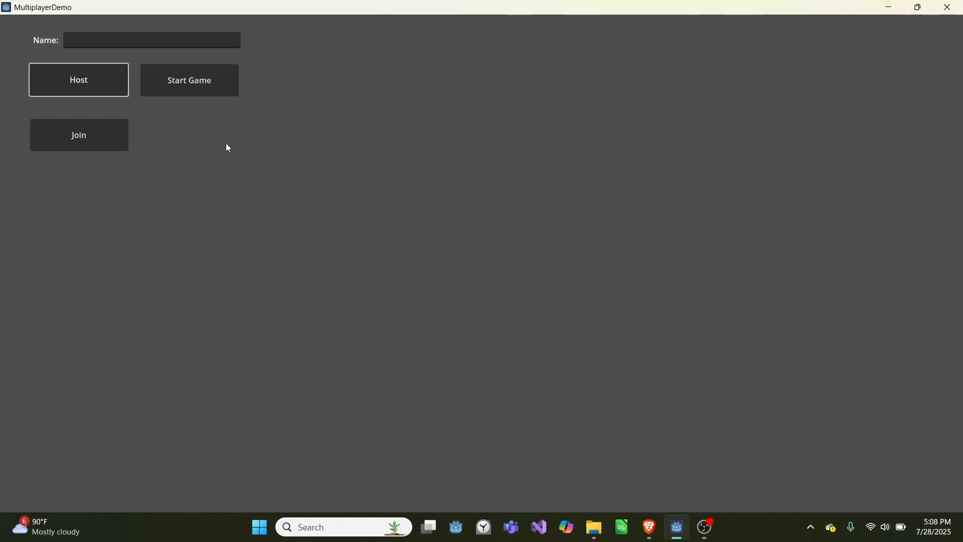
{"action": "mouse_move", "coordinate": [233, 103]}
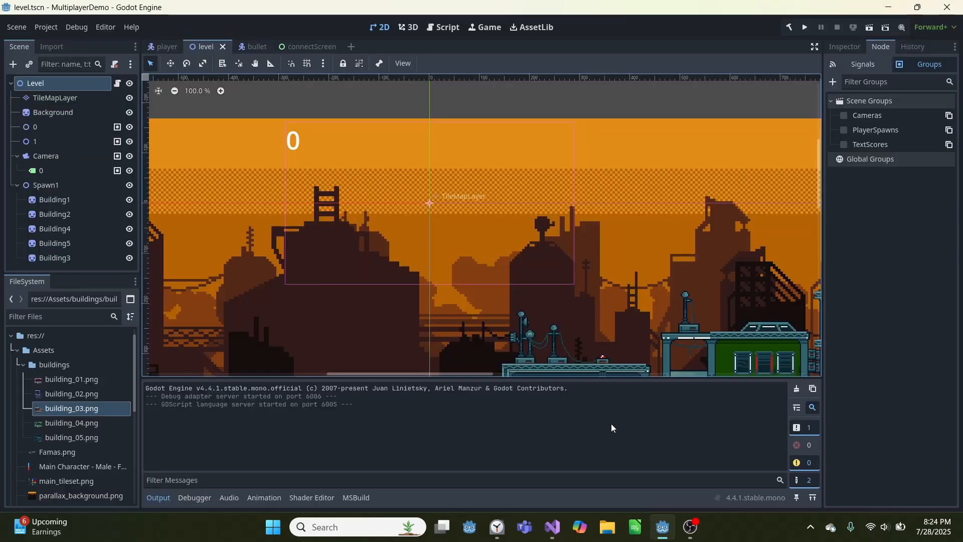
Bring Visual Studio forward and show GameManager.cs with its static Players dictionary
{"action": "left_click", "coordinate": [552, 528]}
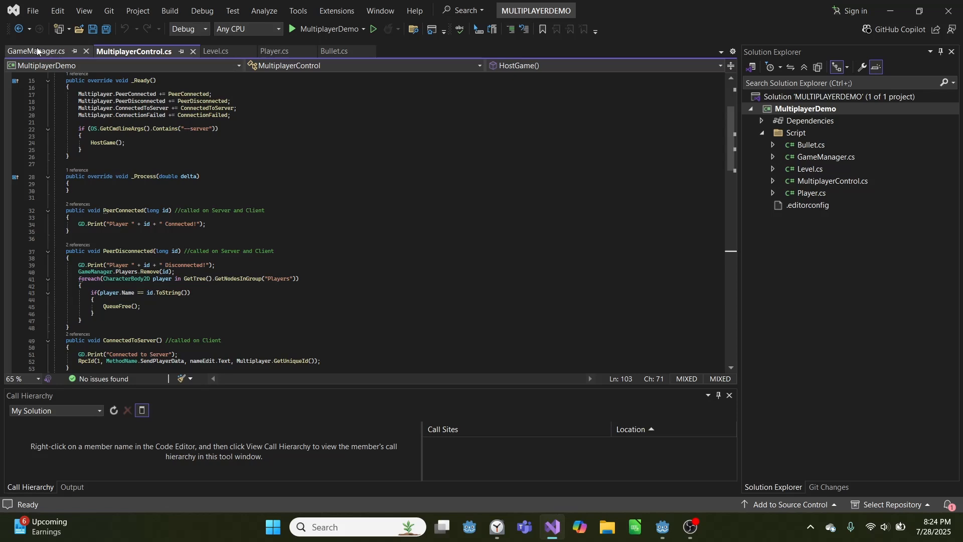
{"action": "left_click", "coordinate": [35, 52]}
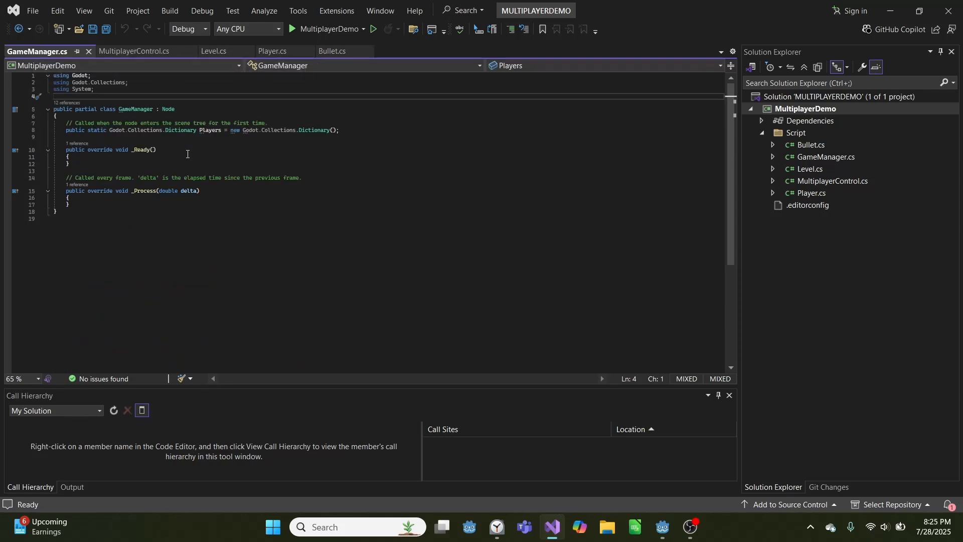
{"action": "left_click_drag", "start_coordinate": [109, 129], "coordinate": [196, 129]}
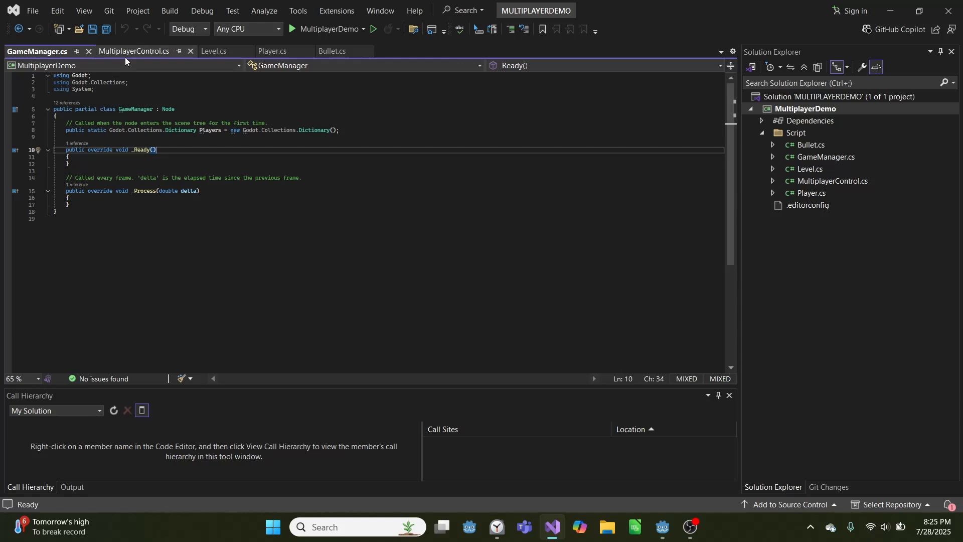
Review MultiplayerControl's _Ready, the ConnectionFailed handler and the server-check HostGame call
{"action": "left_click", "coordinate": [133, 51]}
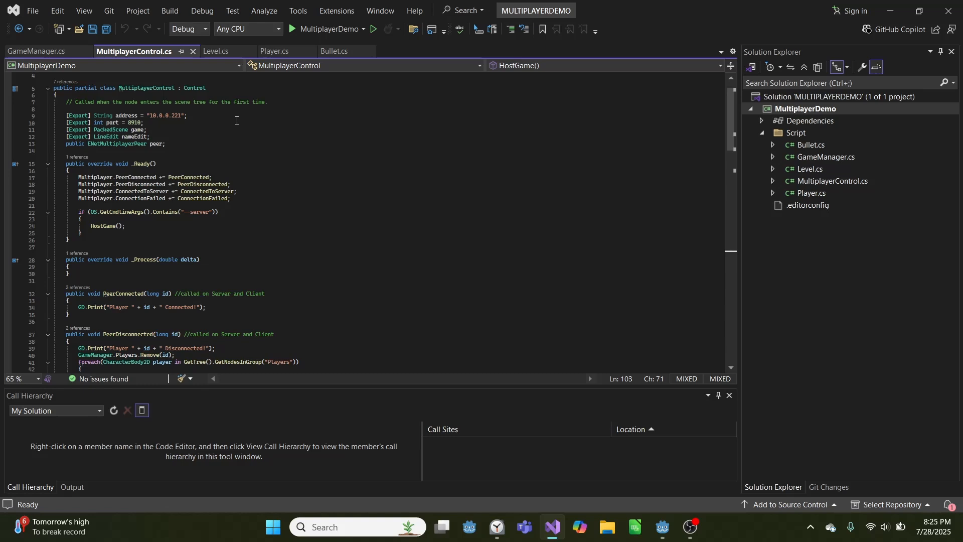
{"action": "scroll", "scroll_direction": "down", "scroll_amount": 3}
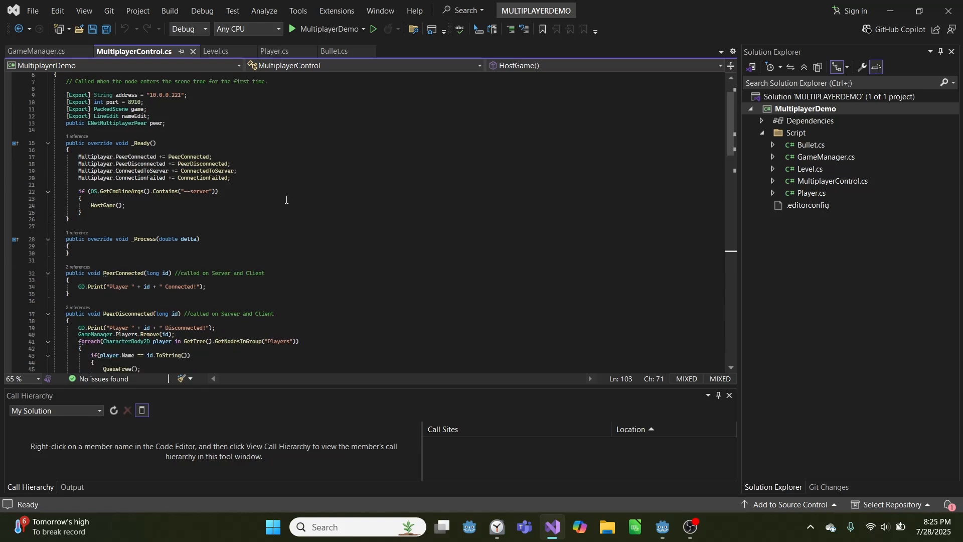
{"action": "double_click", "coordinate": [135, 94]}
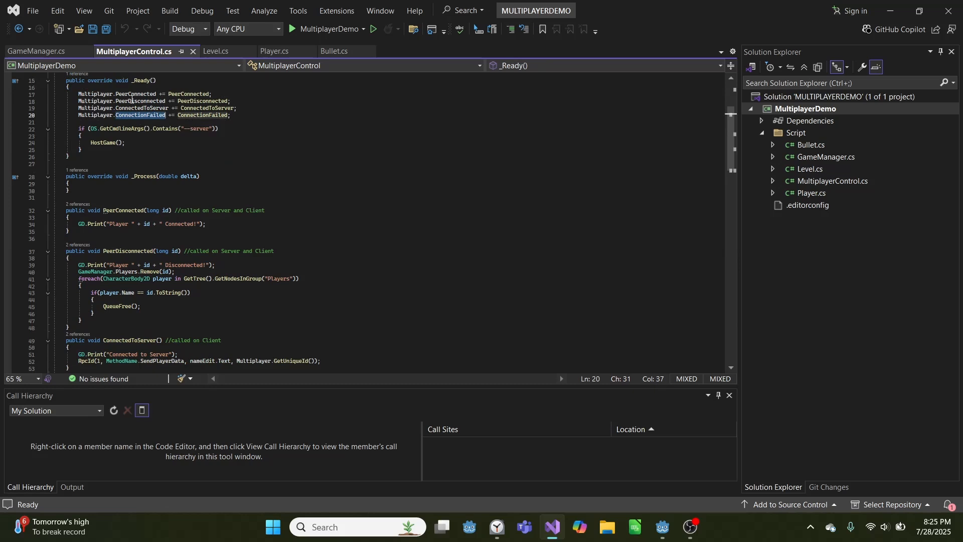
{"action": "mouse_move", "coordinate": [134, 102]}
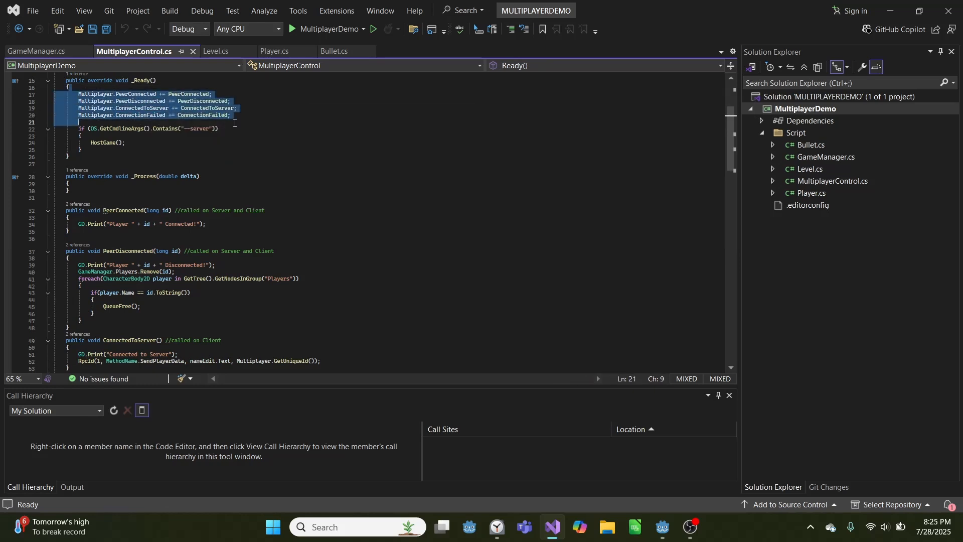
{"action": "scroll", "scroll_direction": "down", "scroll_amount": 3}
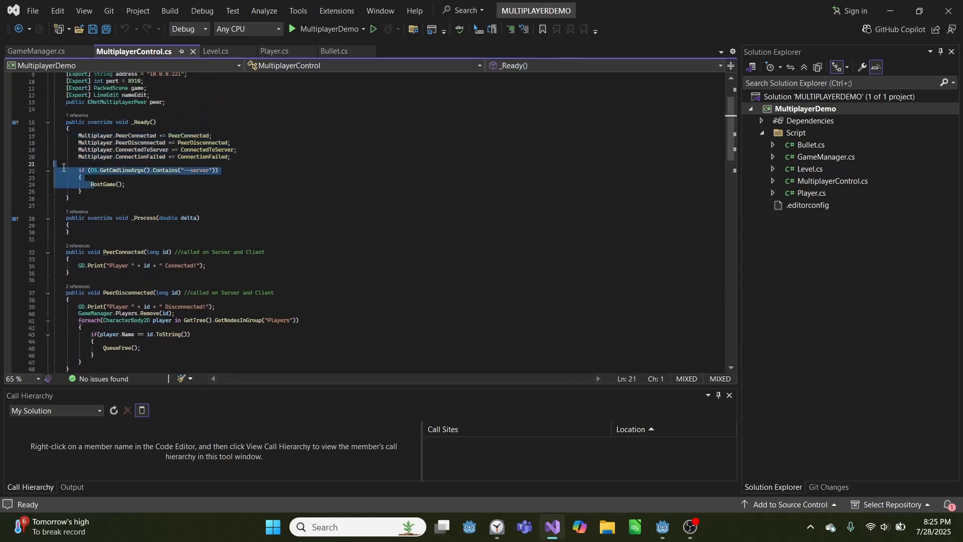
{"action": "double_click", "coordinate": [197, 169]}
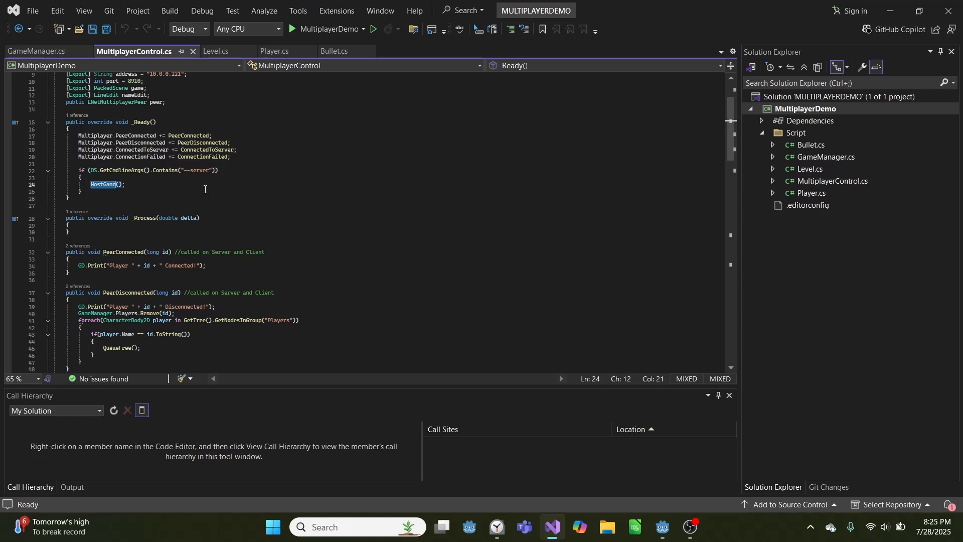
Scroll on through the connection callbacks down to StartGame and SendPlayerData
{"action": "scroll", "scroll_direction": "down", "scroll_amount": 3}
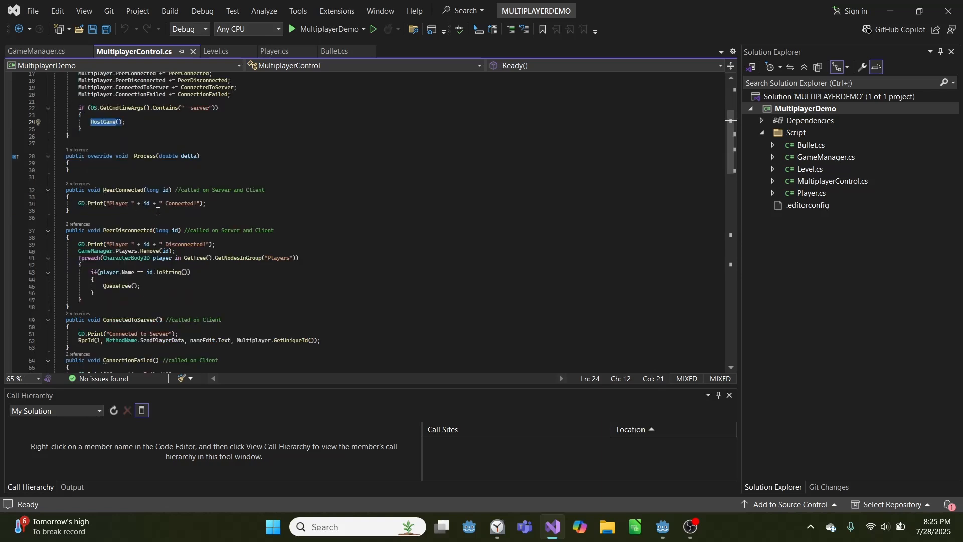
{"action": "scroll", "scroll_direction": "down", "scroll_amount": 3}
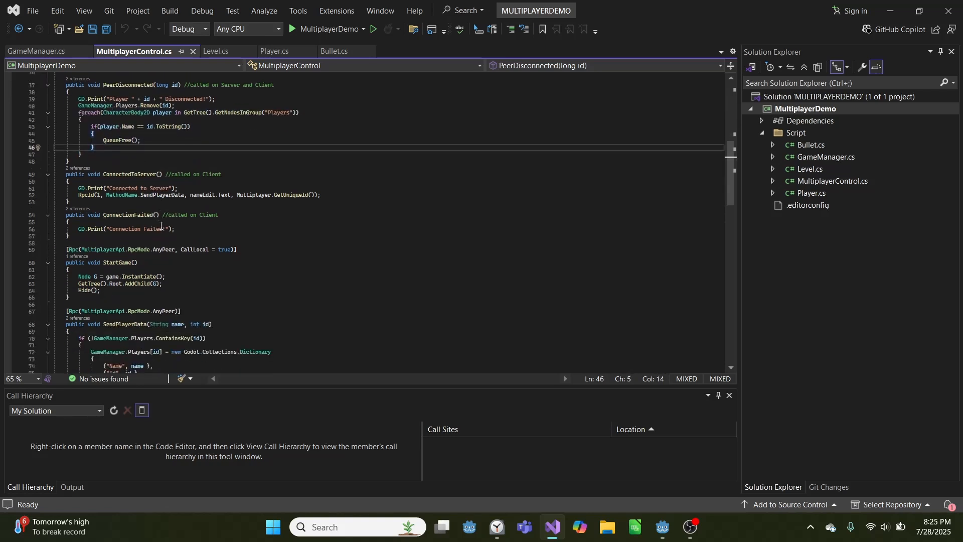
{"action": "scroll", "scroll_direction": "down", "scroll_amount": 3}
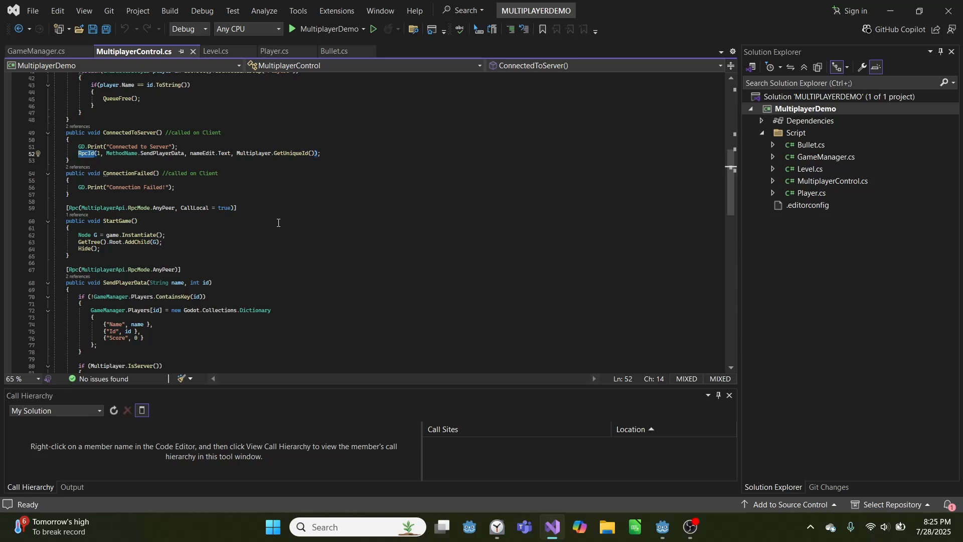
{"action": "mouse_move", "coordinate": [98, 153]}
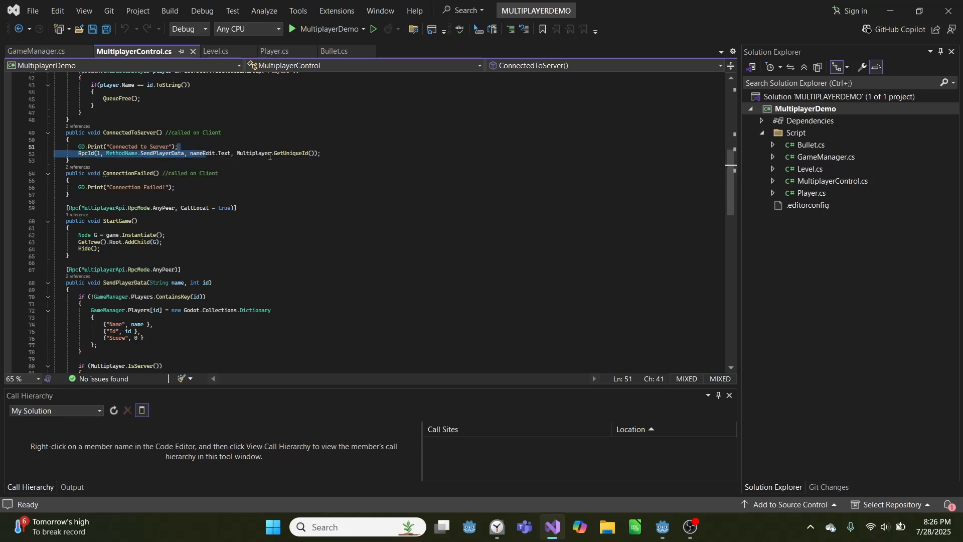
{"action": "left_click", "coordinate": [119, 180]}
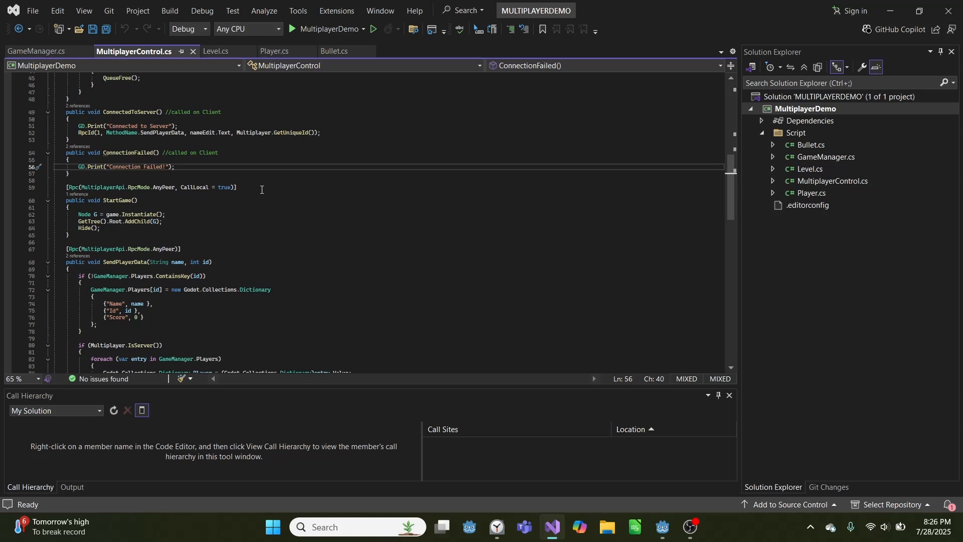
{"action": "scroll", "scroll_direction": "down", "scroll_amount": 3}
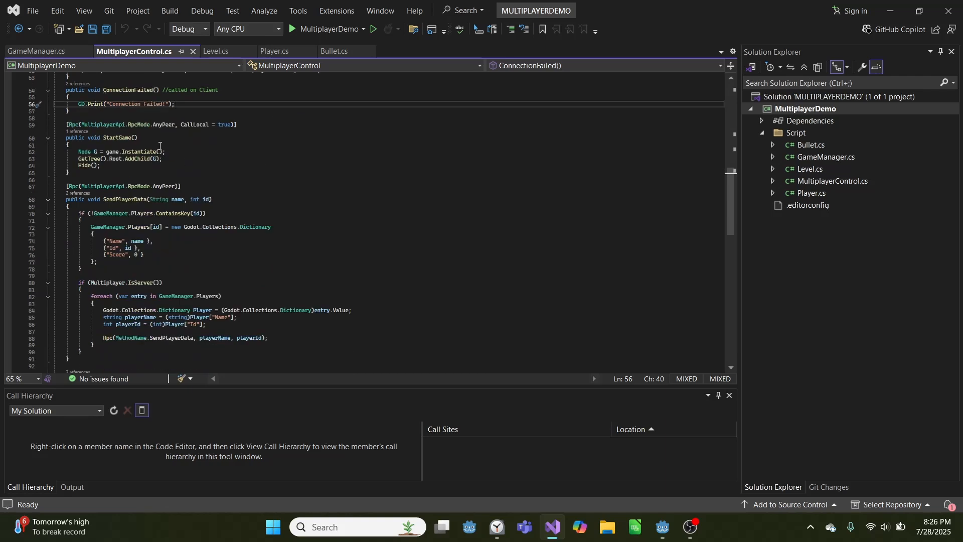
Read StartGame's scene instantiation and SendPlayerData's new player Dictionary and server loop
{"action": "scroll", "scroll_direction": "down", "scroll_amount": 3}
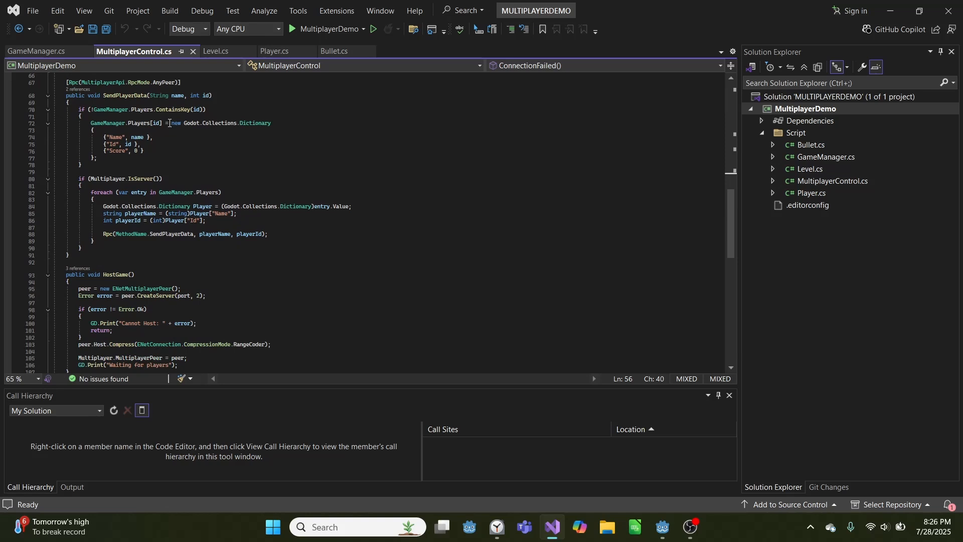
{"action": "left_click_drag", "start_coordinate": [173, 122], "coordinate": [270, 122]}
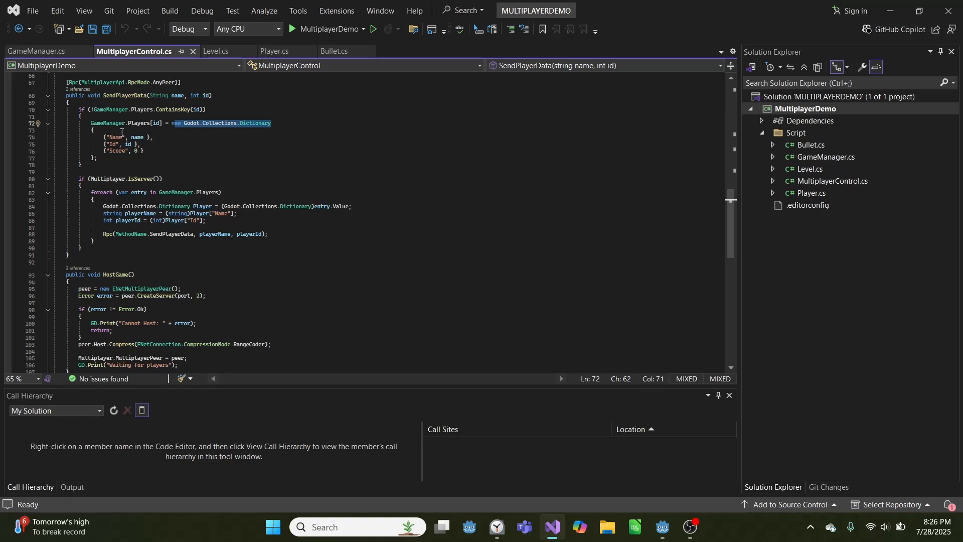
{"action": "scroll", "scroll_direction": "down", "scroll_amount": 3}
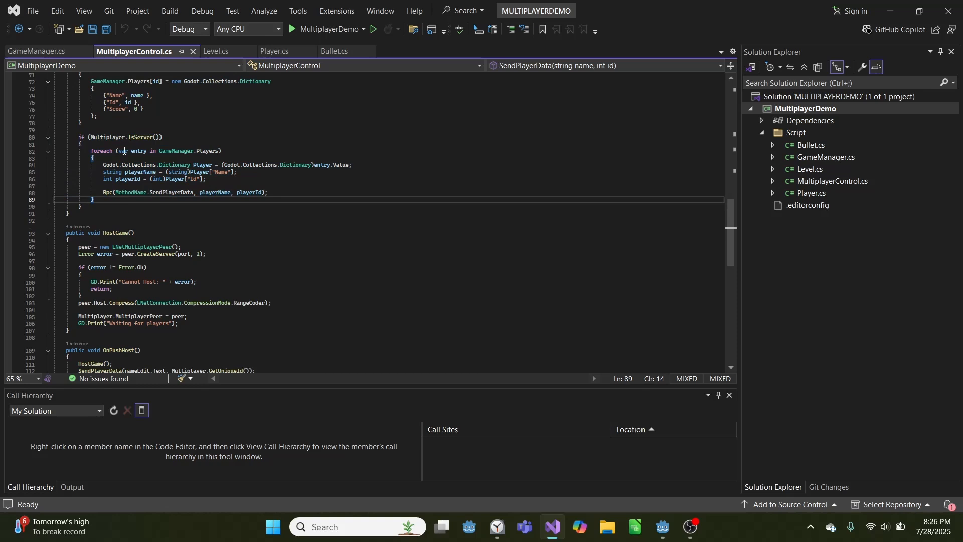
{"action": "left_click", "coordinate": [230, 150]}
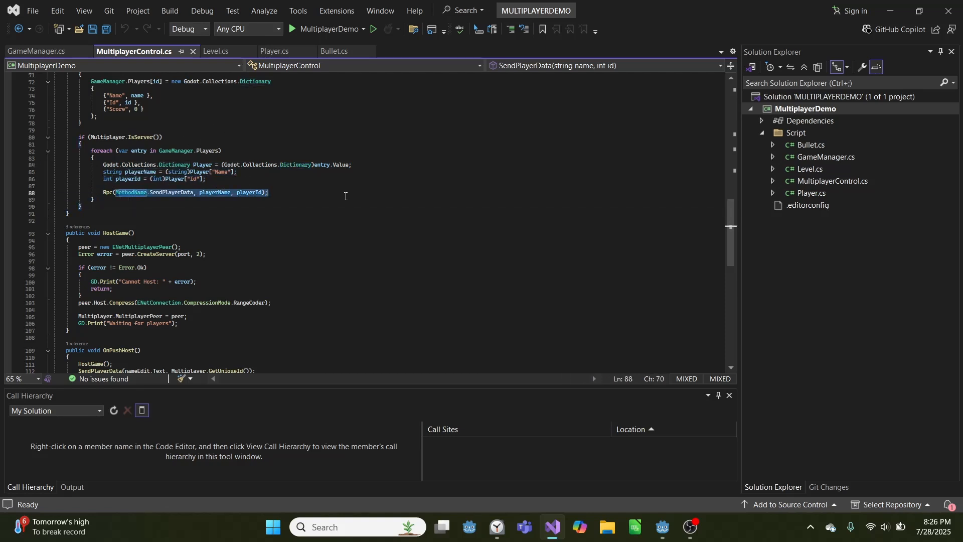
{"action": "mouse_move", "coordinate": [231, 229]}
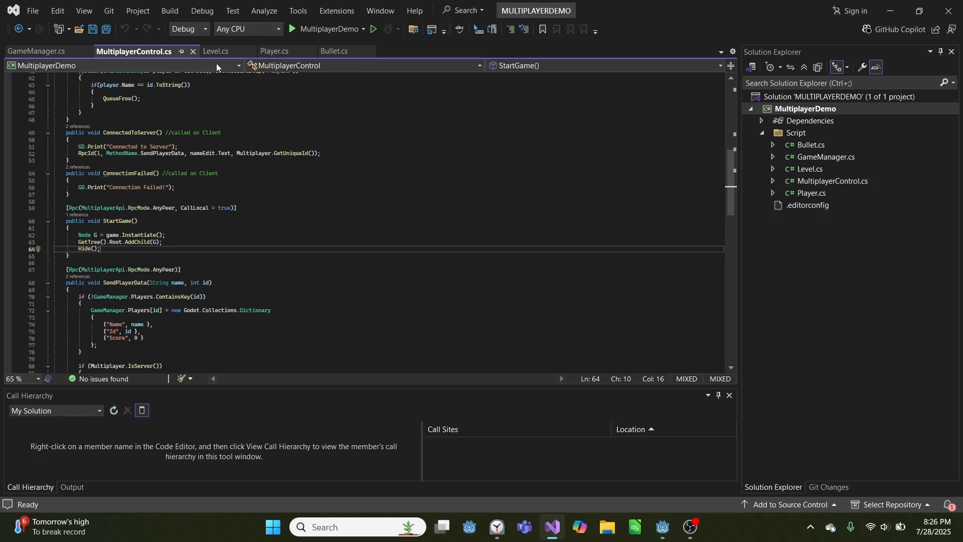
Go through HostGame's server peer and port setup and the OnPushHost and OnPushJoin handlers
{"action": "scroll", "scroll_direction": "down", "scroll_amount": 3}
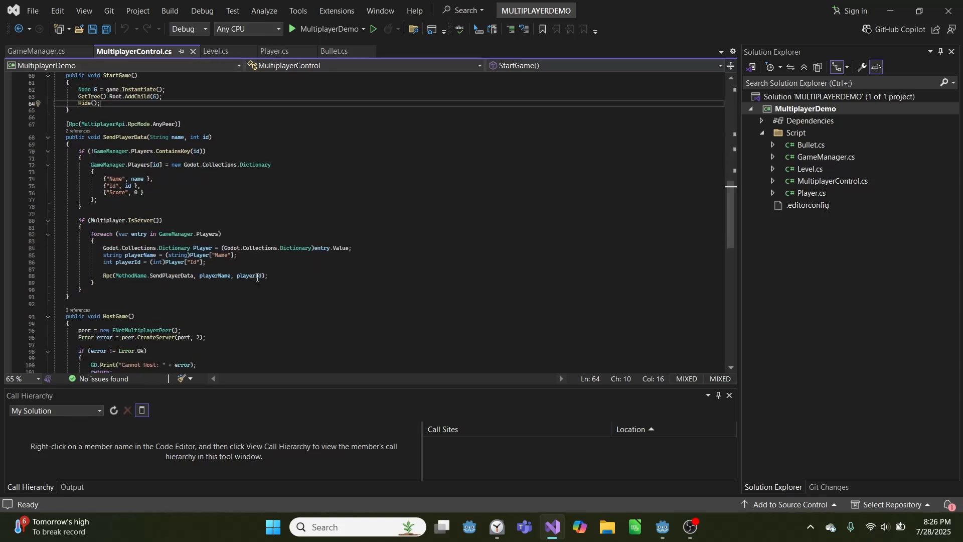
{"action": "scroll", "scroll_direction": "down", "scroll_amount": 3}
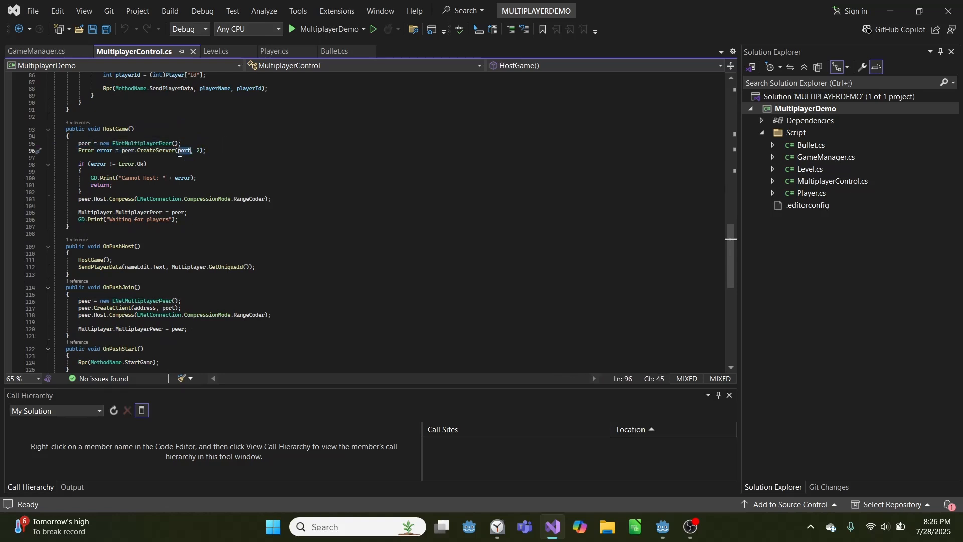
{"action": "left_click_drag", "start_coordinate": [77, 163], "coordinate": [113, 184]}
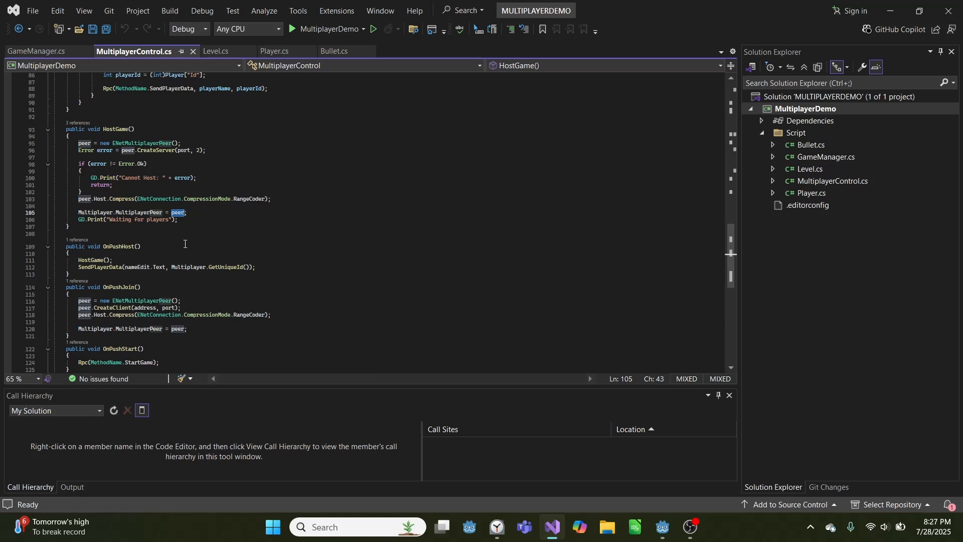
{"action": "scroll", "scroll_direction": "down", "scroll_amount": 3}
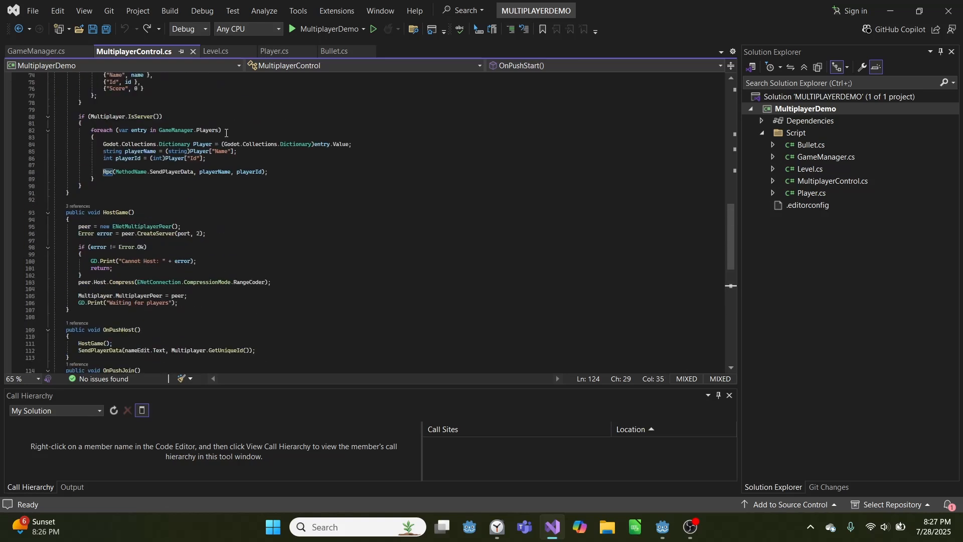
Review Level.cs's _Ready loops spawning each player at its matching PlayerSpawn, then move to Player.cs
{"action": "left_click", "coordinate": [212, 51]}
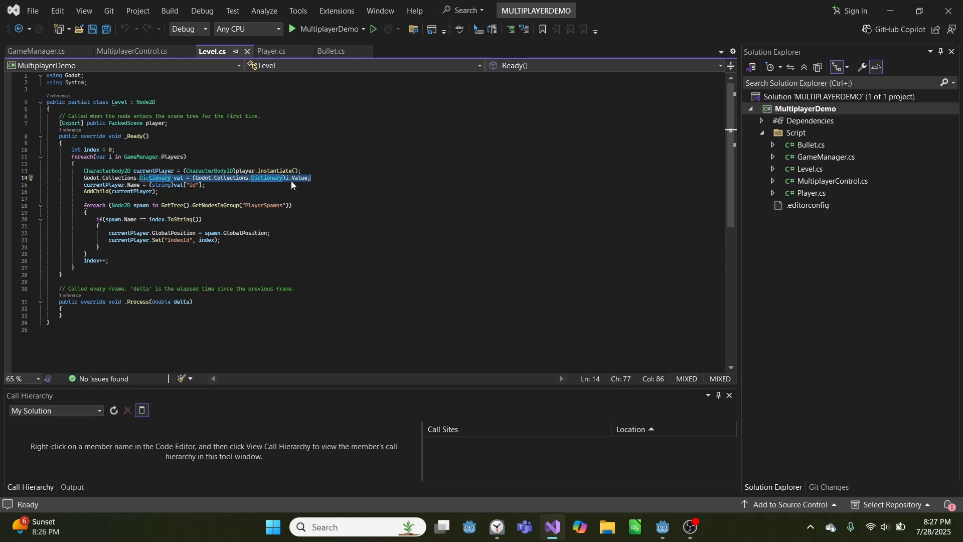
{"action": "mouse_move", "coordinate": [117, 186]}
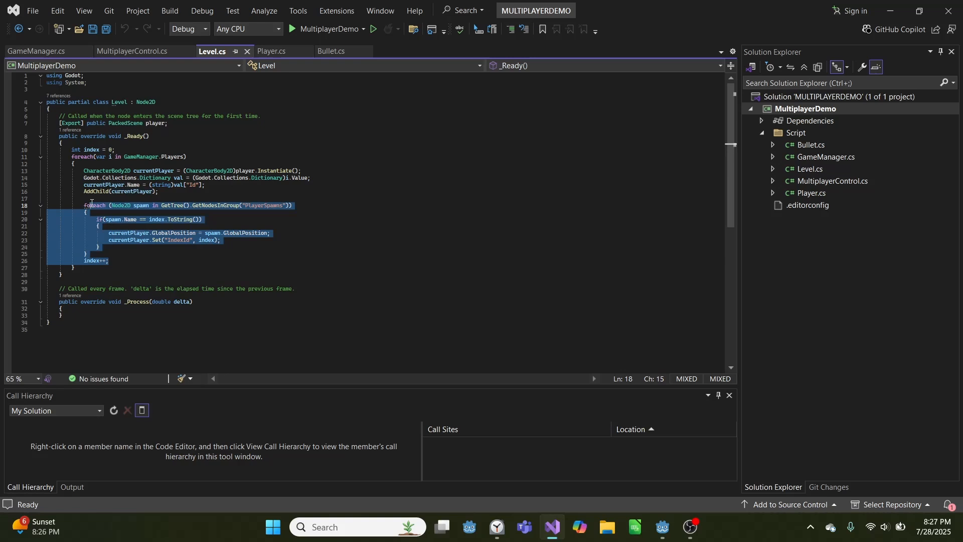
{"action": "left_click", "coordinate": [282, 224]}
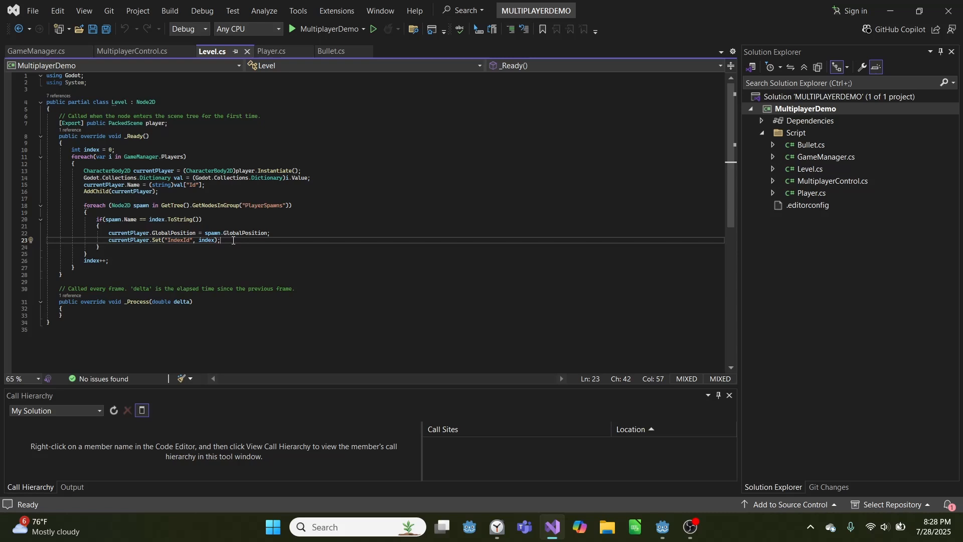
{"action": "left_click", "coordinate": [271, 51]}
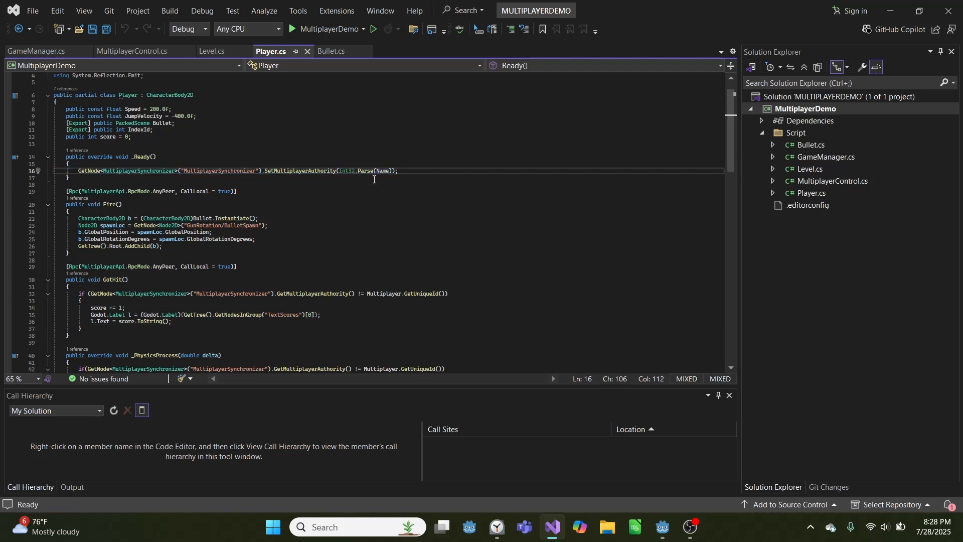
Examine Player.cs's MultiplayerSynchronizer authority setup and the Fire method
{"action": "double_click", "coordinate": [382, 170]}
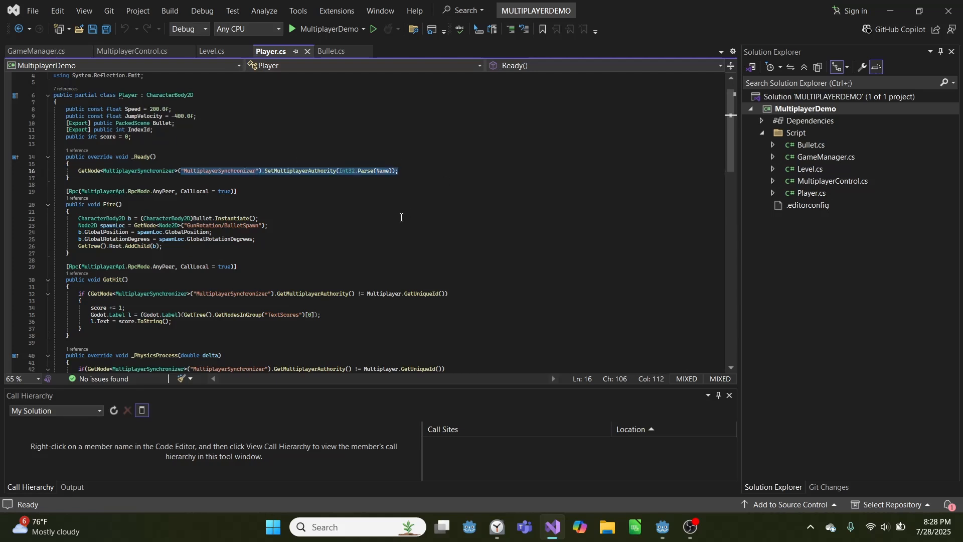
{"action": "scroll", "scroll_direction": "down", "scroll_amount": 3}
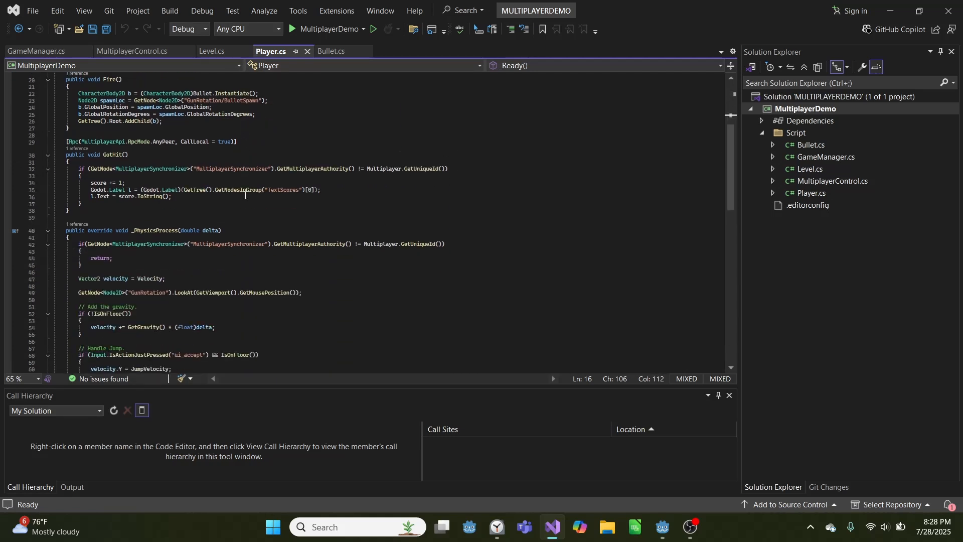
{"action": "scroll", "scroll_direction": "down", "scroll_amount": 3}
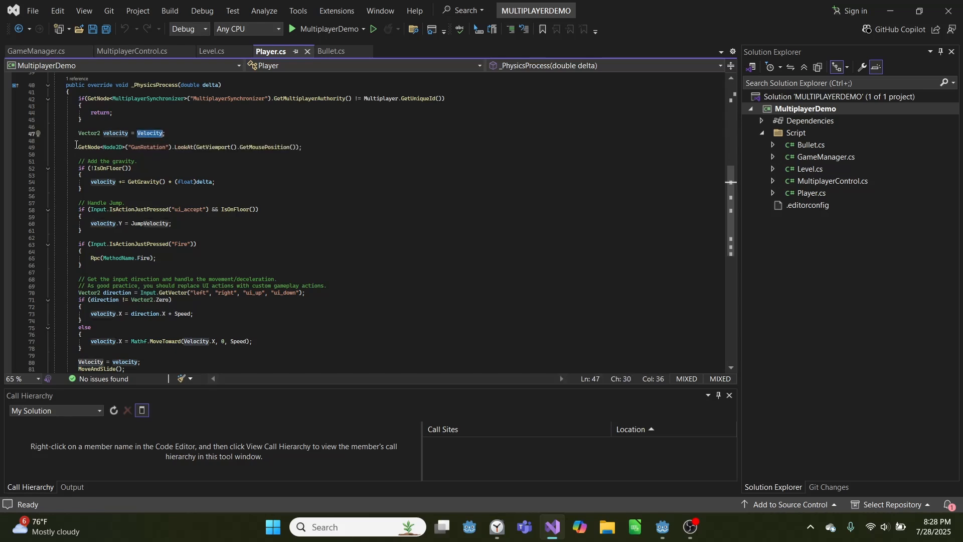
Read GetHit scoring and _PhysicsProcess movement with camera follow
{"action": "left_click_drag", "start_coordinate": [78, 146], "coordinate": [302, 146]}
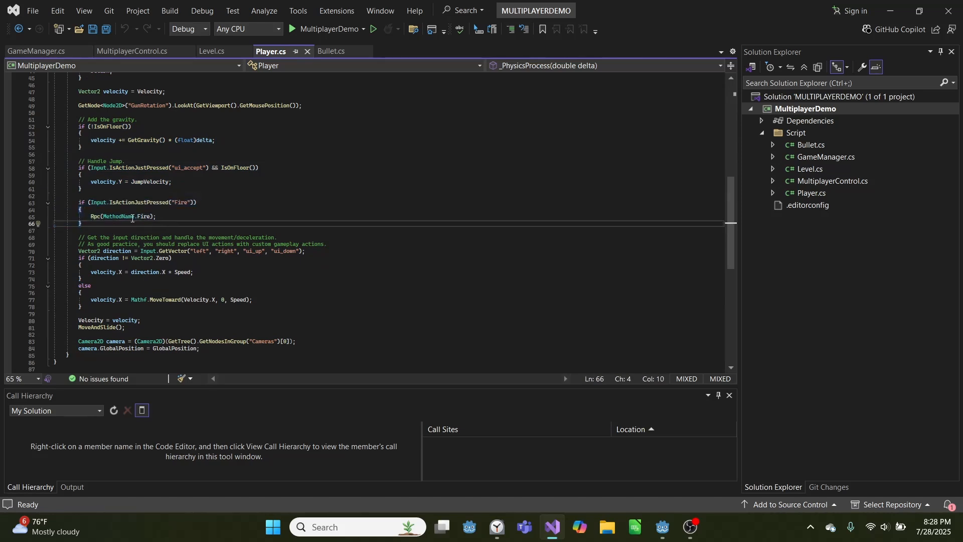
{"action": "scroll", "scroll_direction": "down", "scroll_amount": 3}
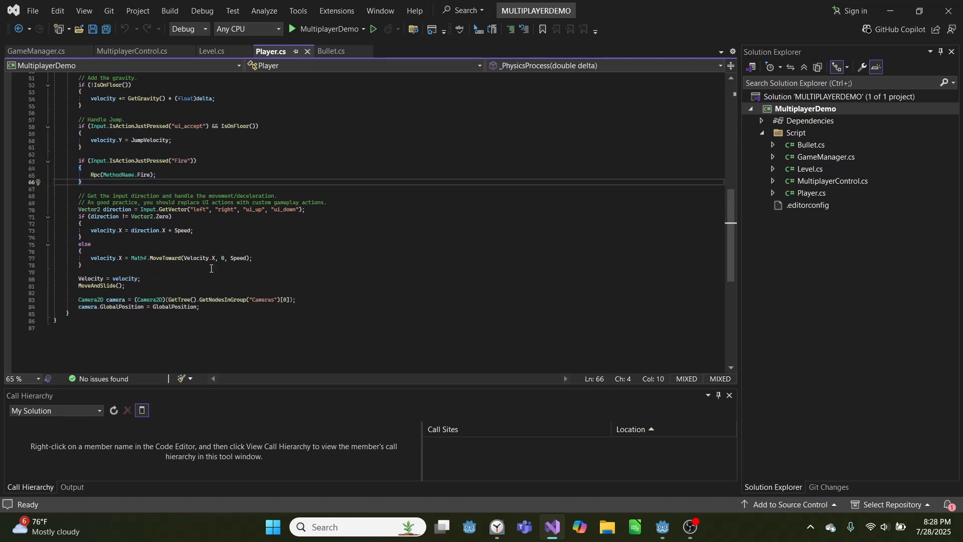
{"action": "left_click_drag", "start_coordinate": [78, 203], "coordinate": [140, 278]}
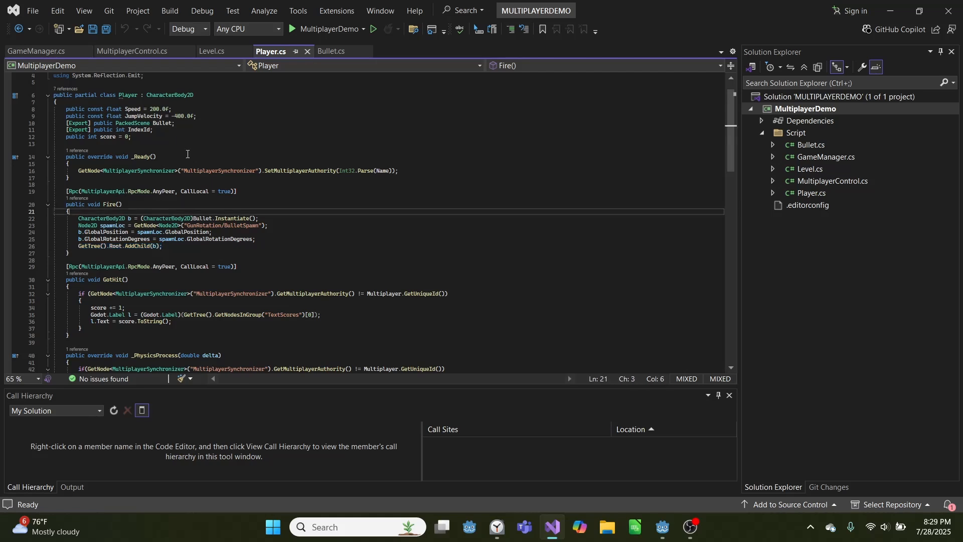
Review Bullet.cs's _PhysicsProcess and OnHit calling GetHit, then return to Player.cs
{"action": "left_click", "coordinate": [331, 50]}
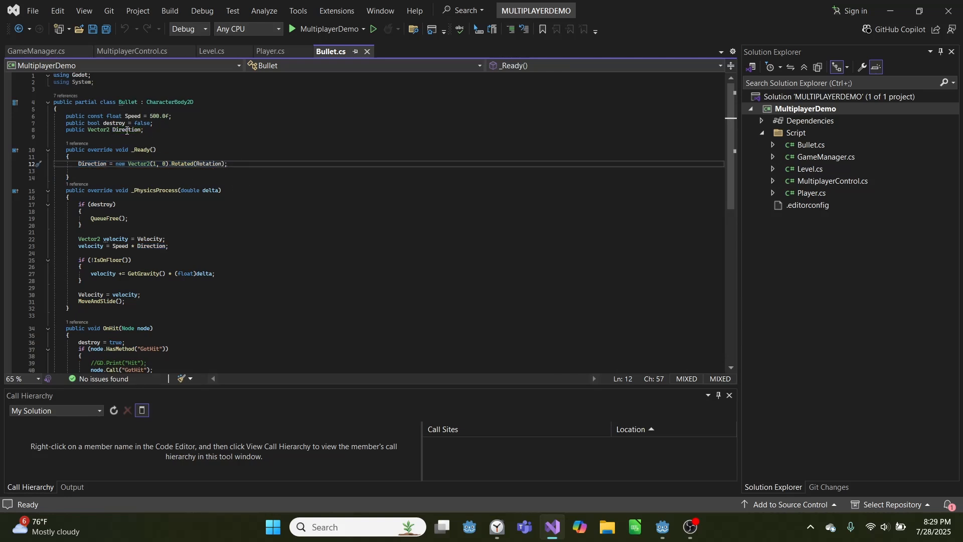
{"action": "scroll", "scroll_direction": "down", "scroll_amount": 3}
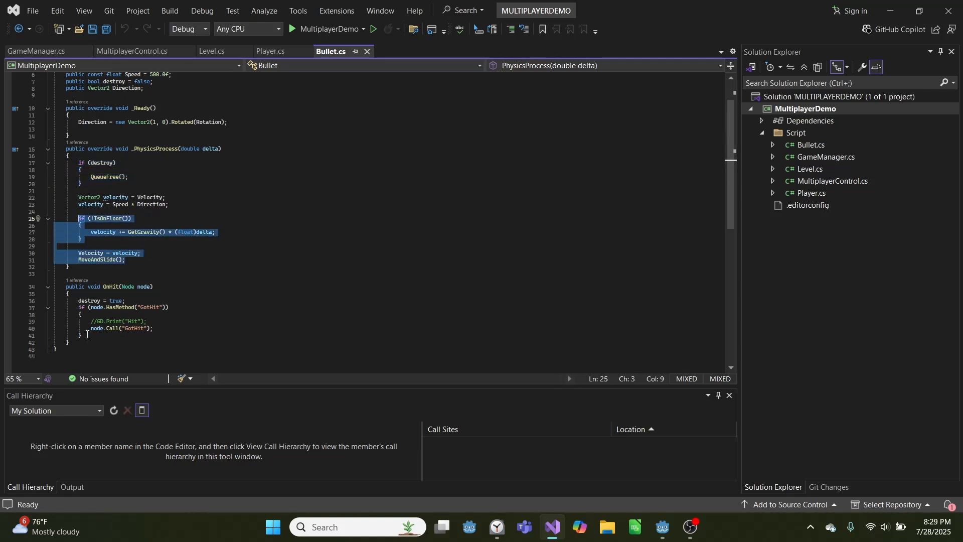
{"action": "left_click", "coordinate": [110, 297]}
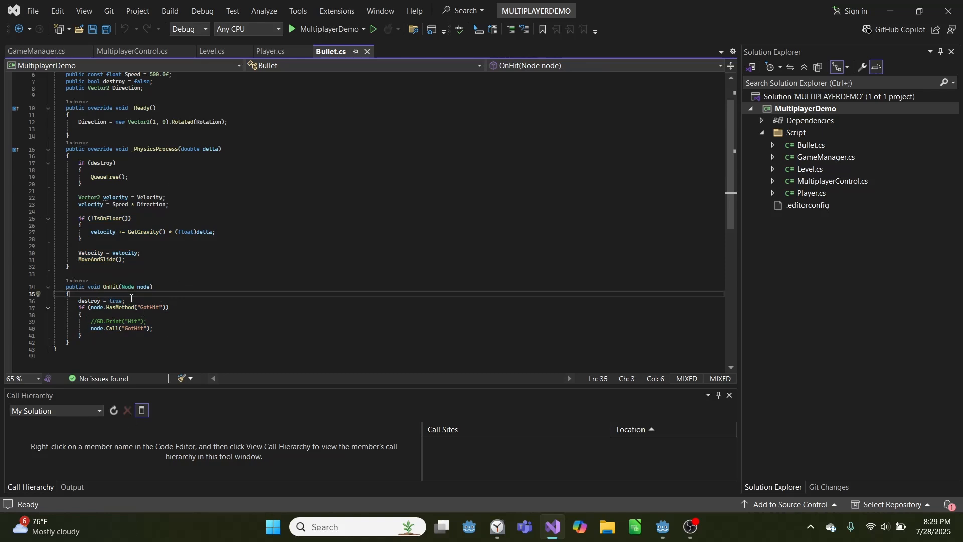
{"action": "double_click", "coordinate": [134, 328]}
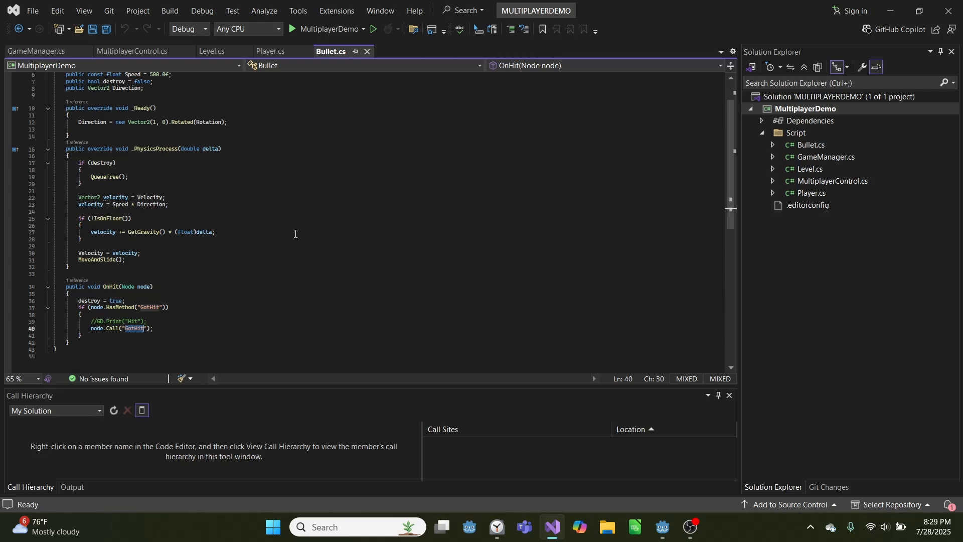
{"action": "left_click", "coordinate": [270, 51]}
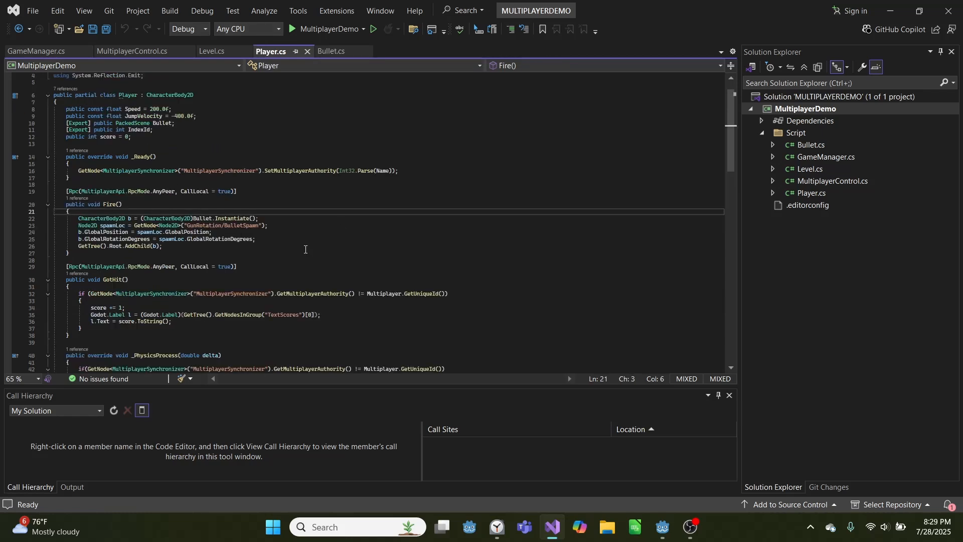
Look at GetHit updating the score and TextScores label, then run the two-player game
{"action": "scroll", "scroll_direction": "down", "scroll_amount": 3}
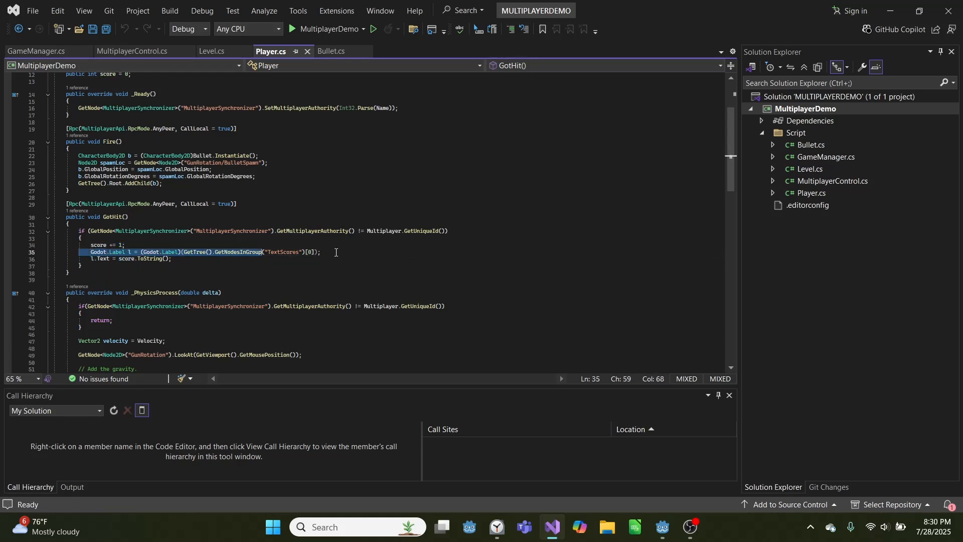
{"action": "left_click", "coordinate": [293, 28]}
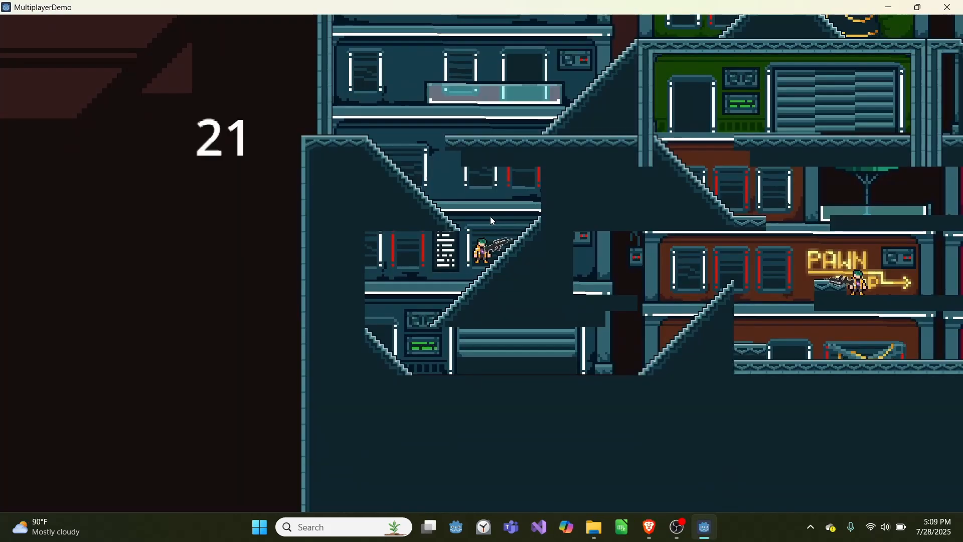